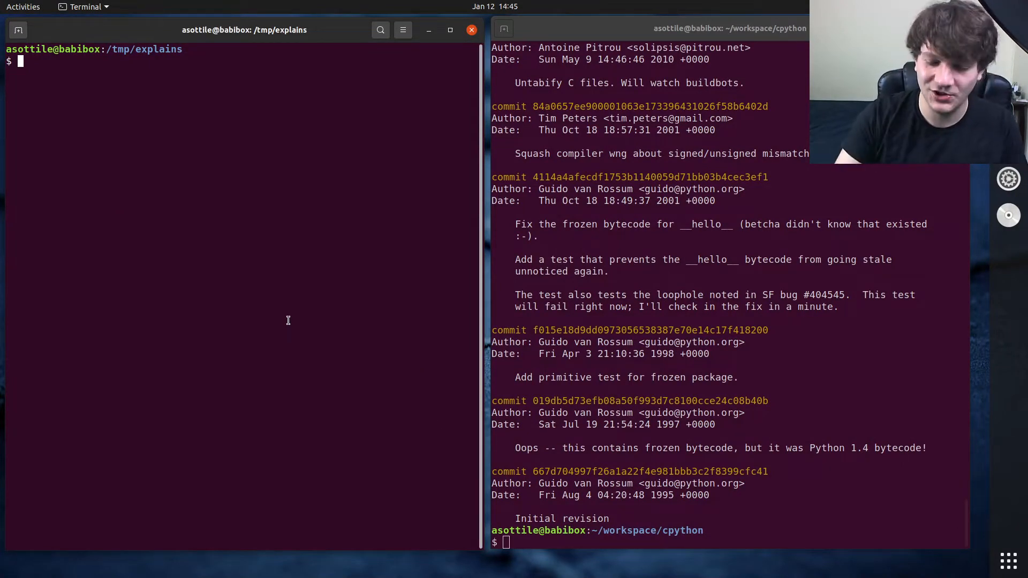
Step: Run python3 -m __hello__ to print Hello world!, then import __hello__ in a REPL showing its frozen-module repr
type("python4 -m __hello__")
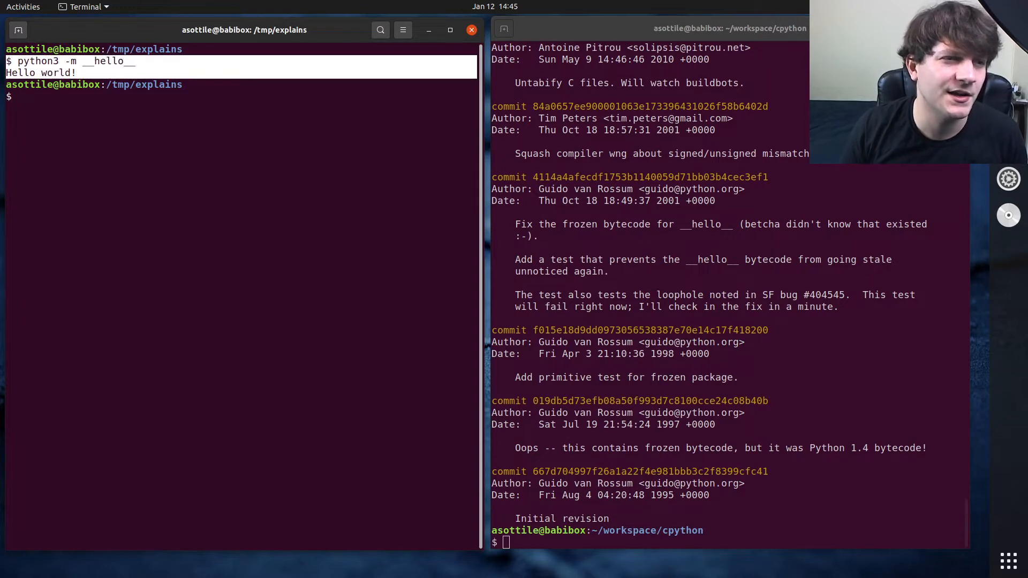
type("n")
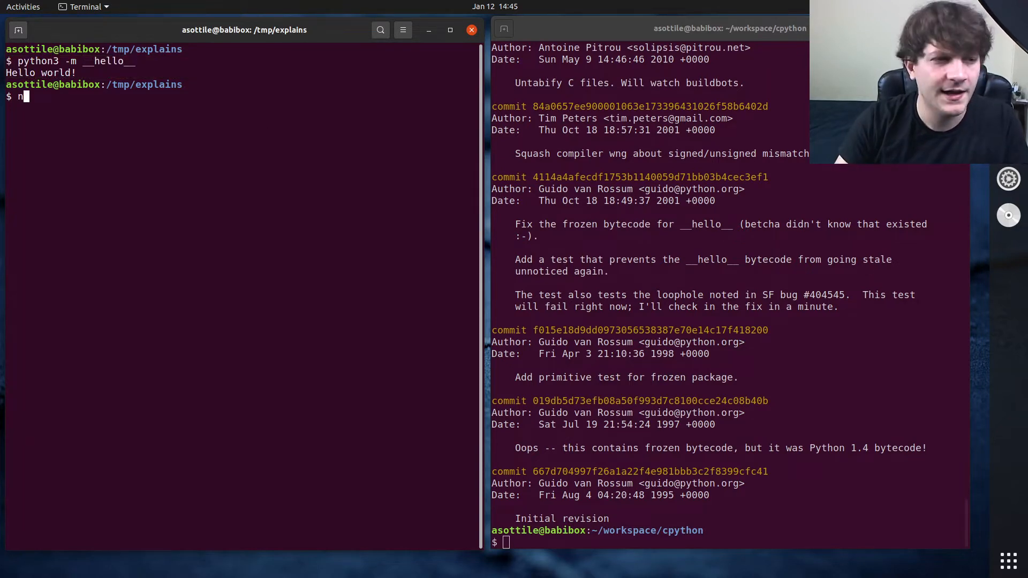
type("ython3")
type("import __hello__")
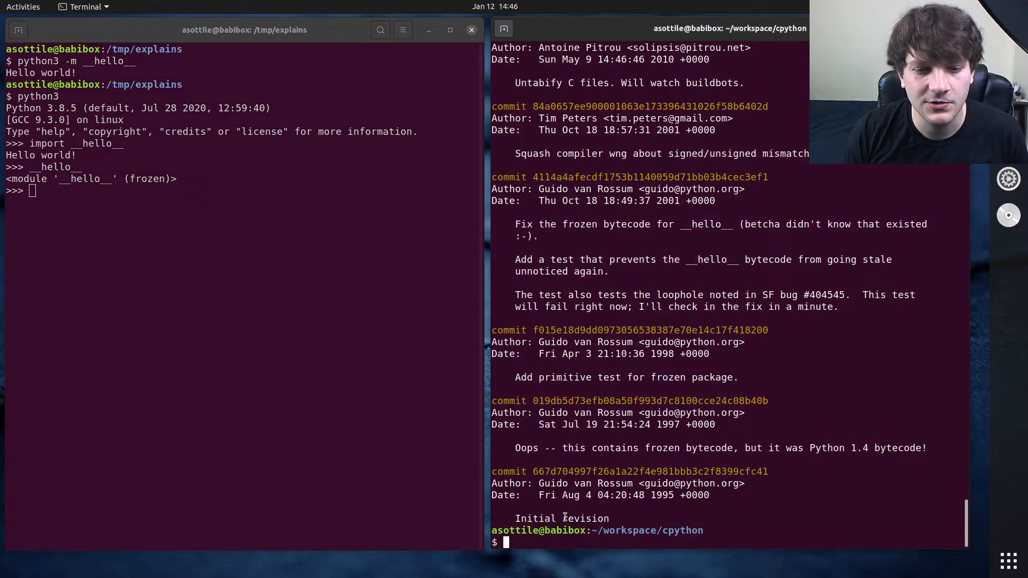
Step: In the git log pane, search /__hello to jump to the Python/frozen.c diff with the __hello__ bytecode array
double_click(561, 518)
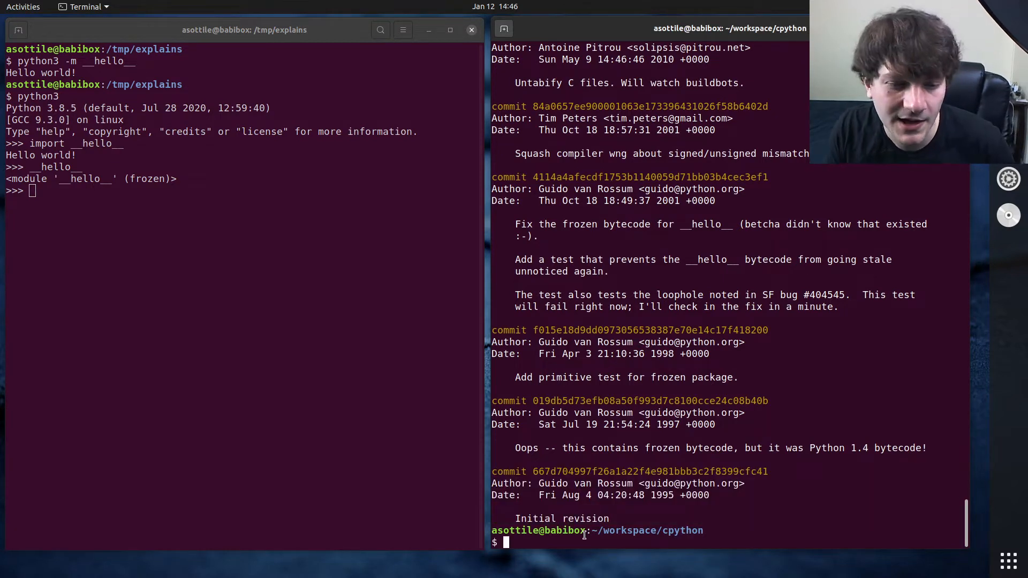
double_click(649, 471)
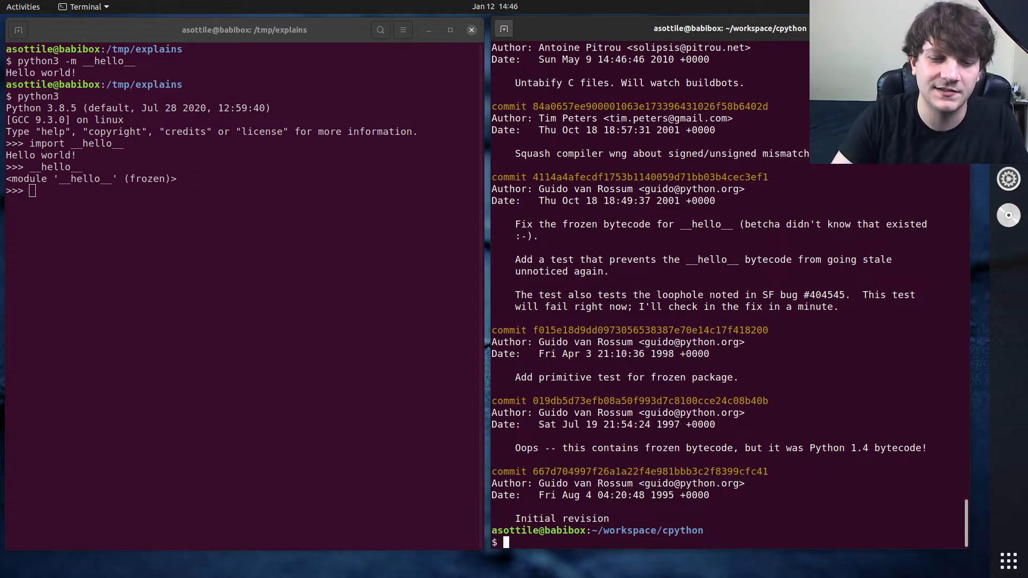
scroll("down", 3)
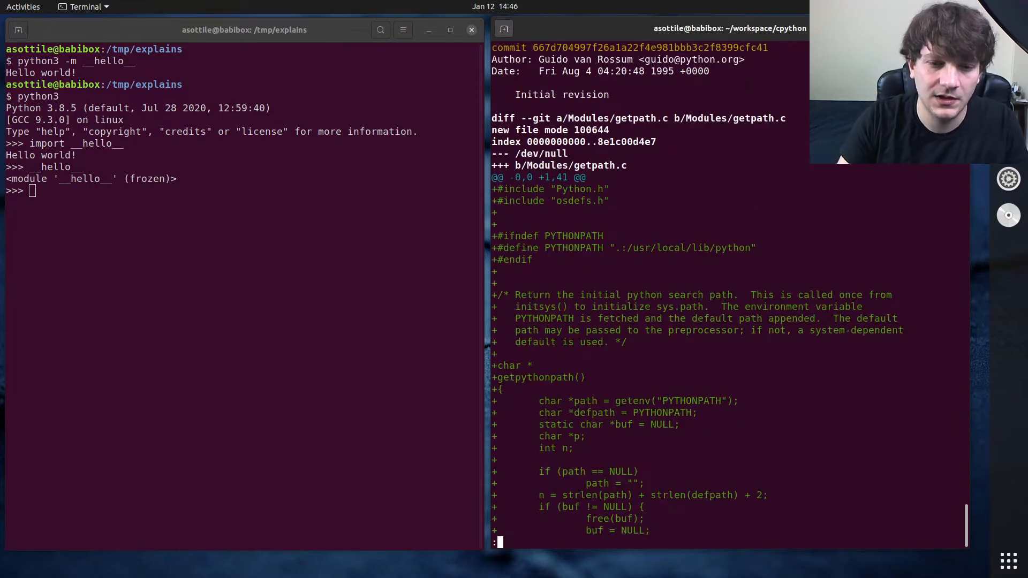
type("/__hell")
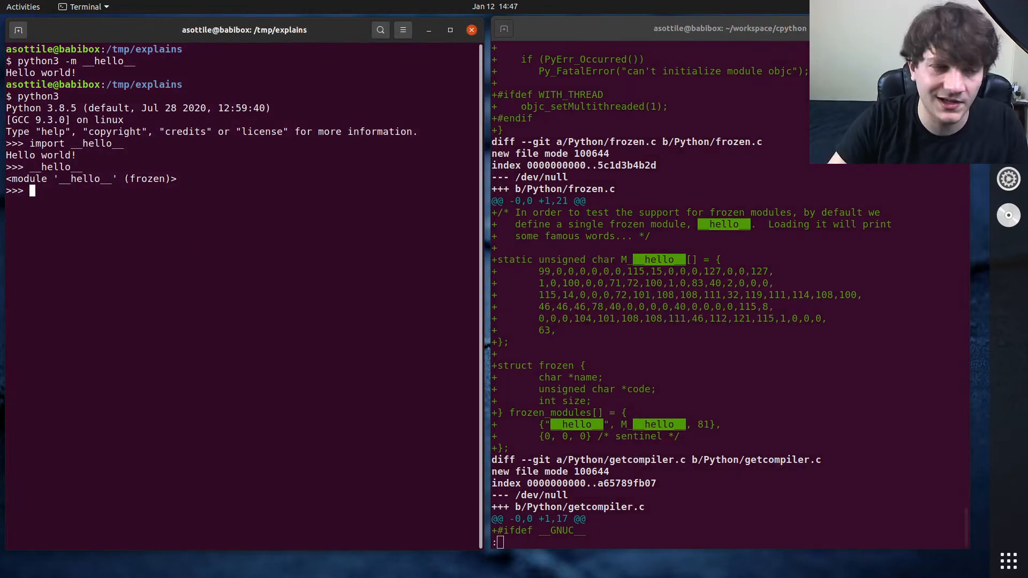
Step: Run import dis and dis.dis(__hello__), read through the frozen importer's disassembled methods, then exit the REPL
type("import dis")
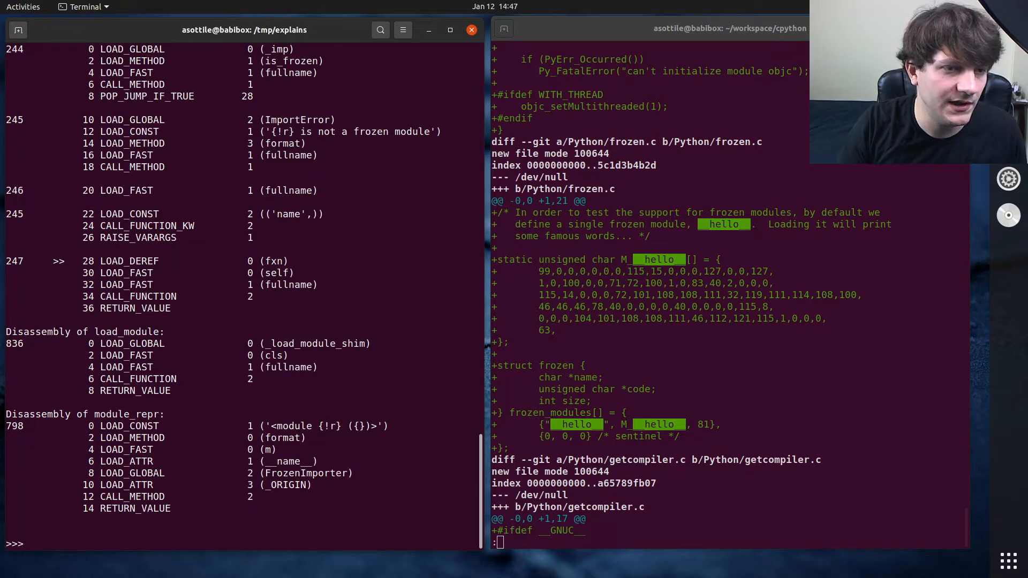
type("dis.dis(__hello__)")
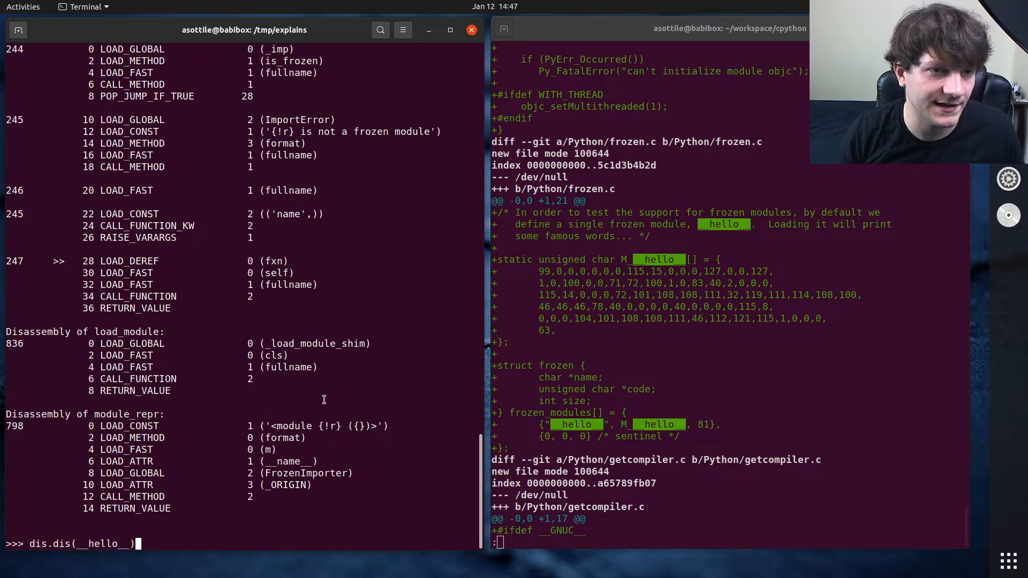
scroll("down", 3)
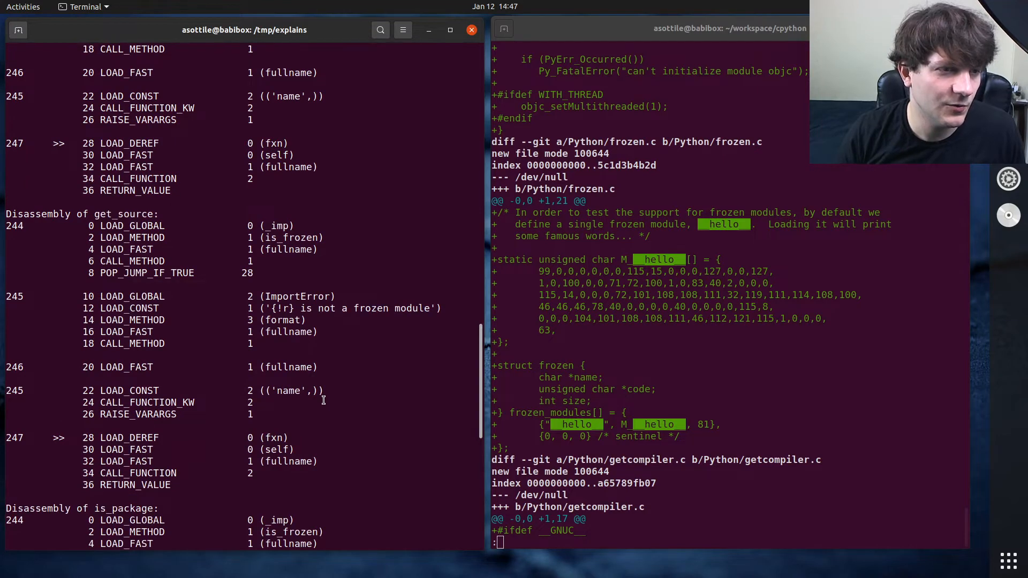
scroll("down", 3)
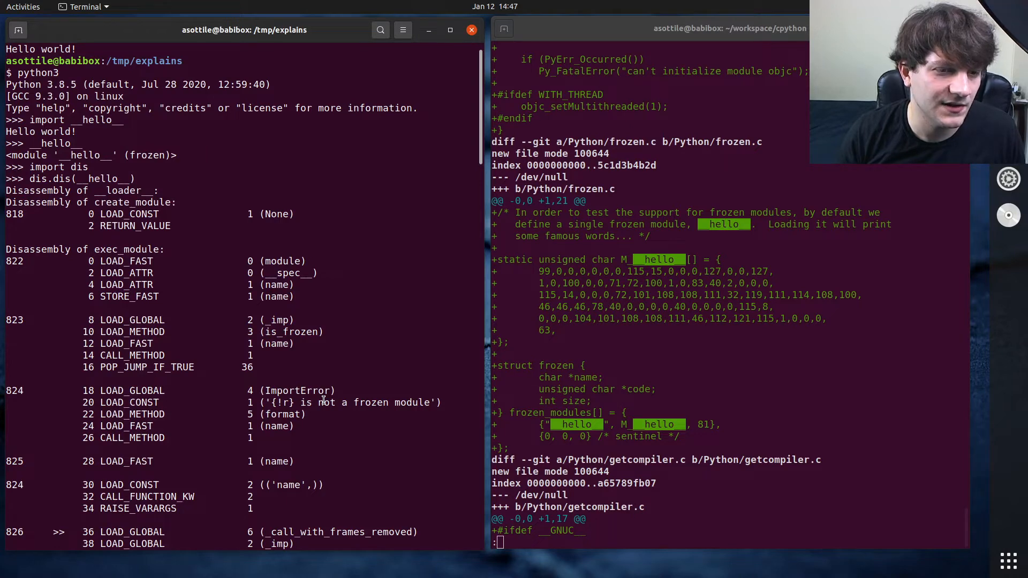
scroll("down", 3)
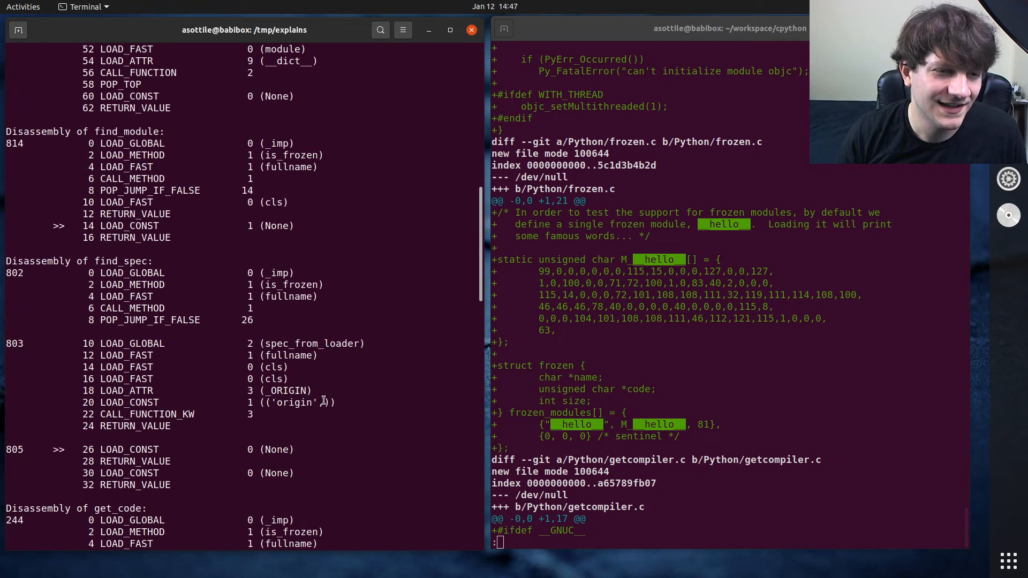
scroll("down", 3)
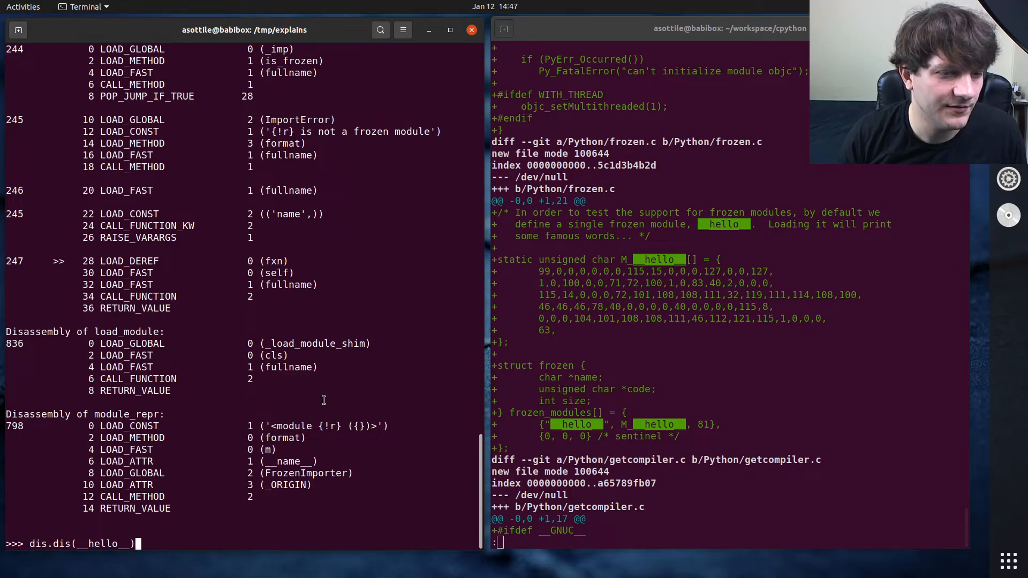
mouse_move(365, 500)
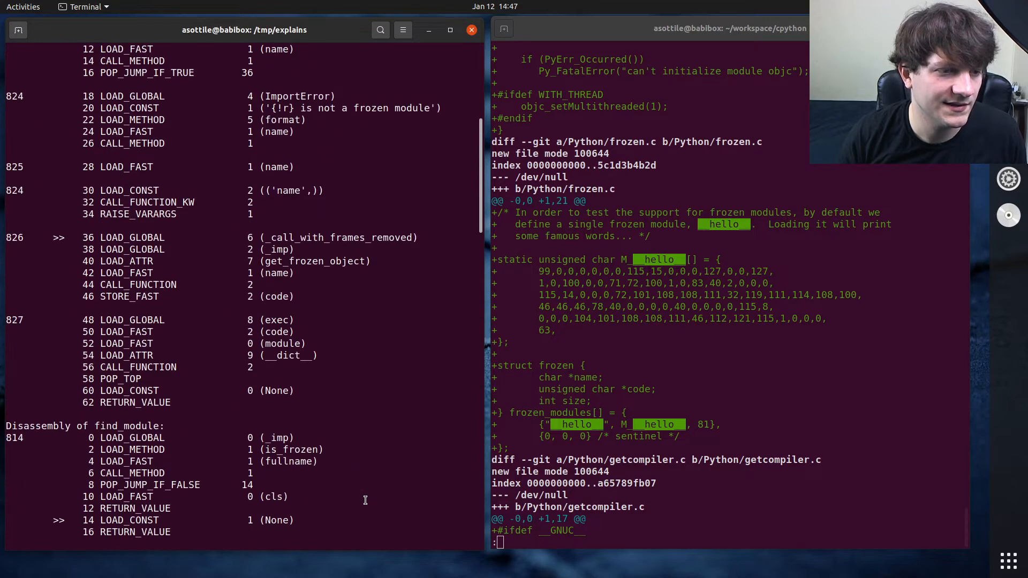
scroll("down", 3)
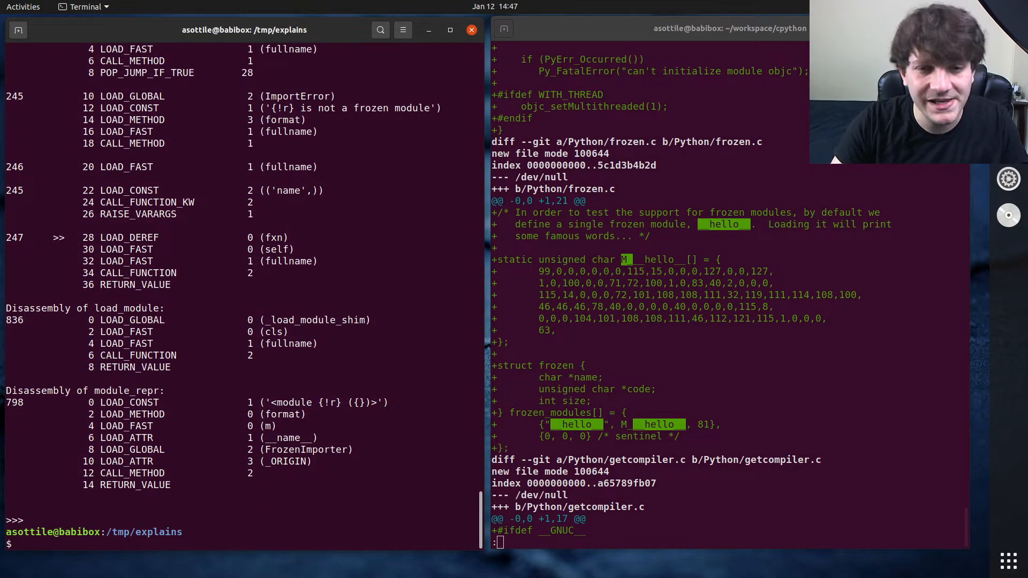
Step: Run python3 -c 'import __phello__.spam' so Hello world! prints twice
type("pyht")
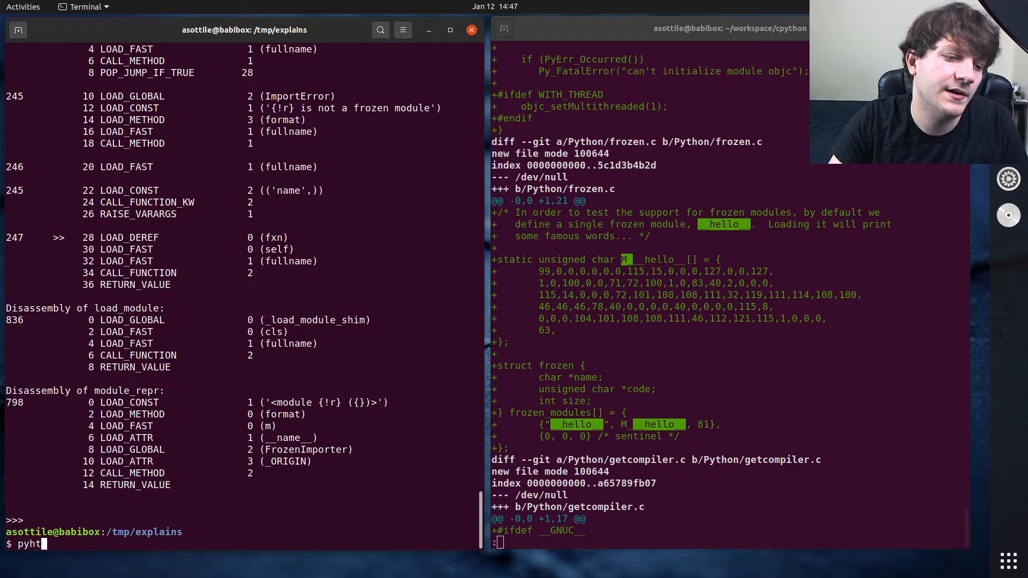
key("Backspace")
type("thon3 -c 'import __phello__'")
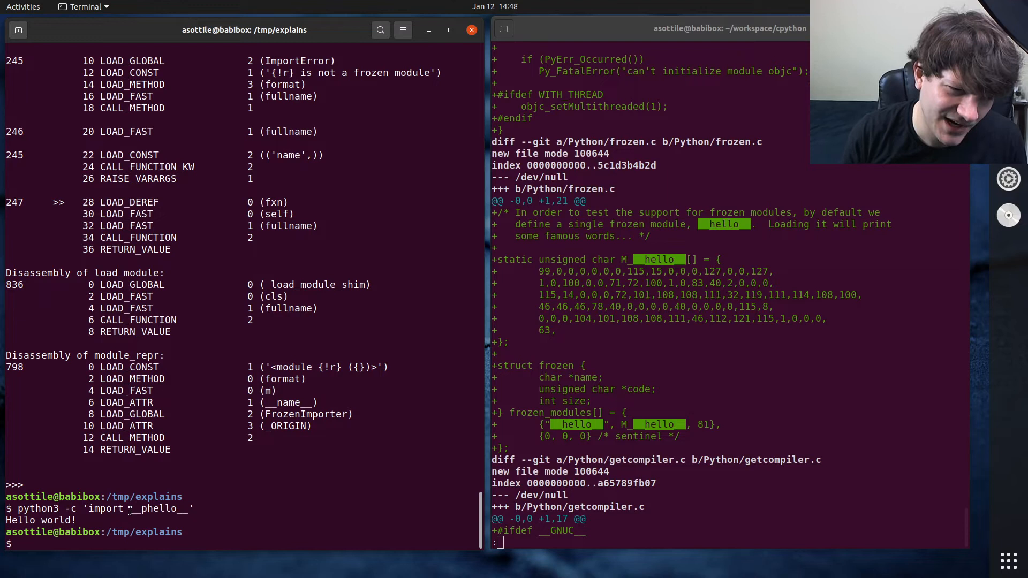
double_click(159, 509)
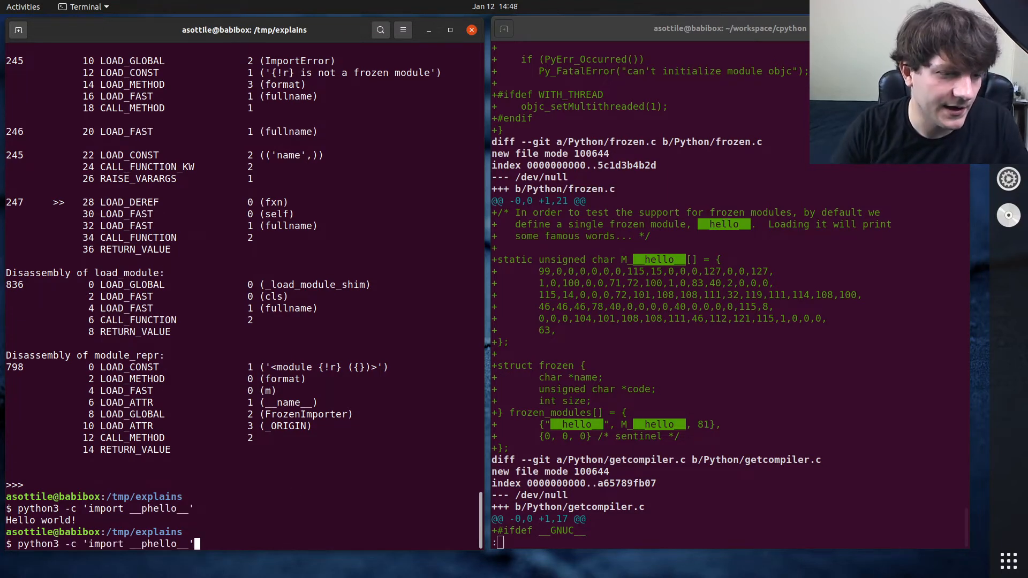
type(".spam")
type("git log -G _")
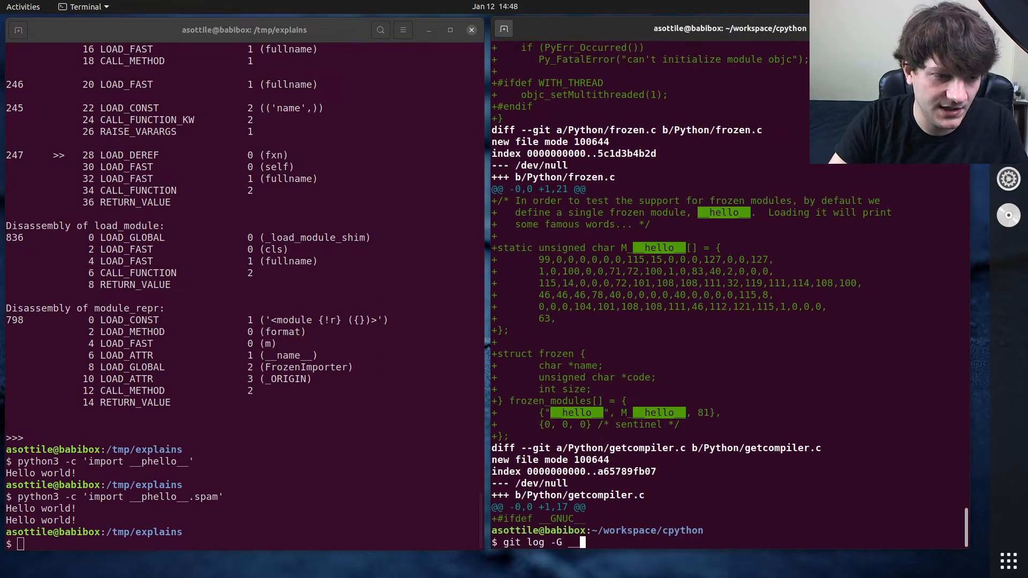
Step: Run git log -G __phello__ -- Python/frozen.c listing three commits, then begin a nano Python/ command
type("_phello__ -- Python/frozen.c")
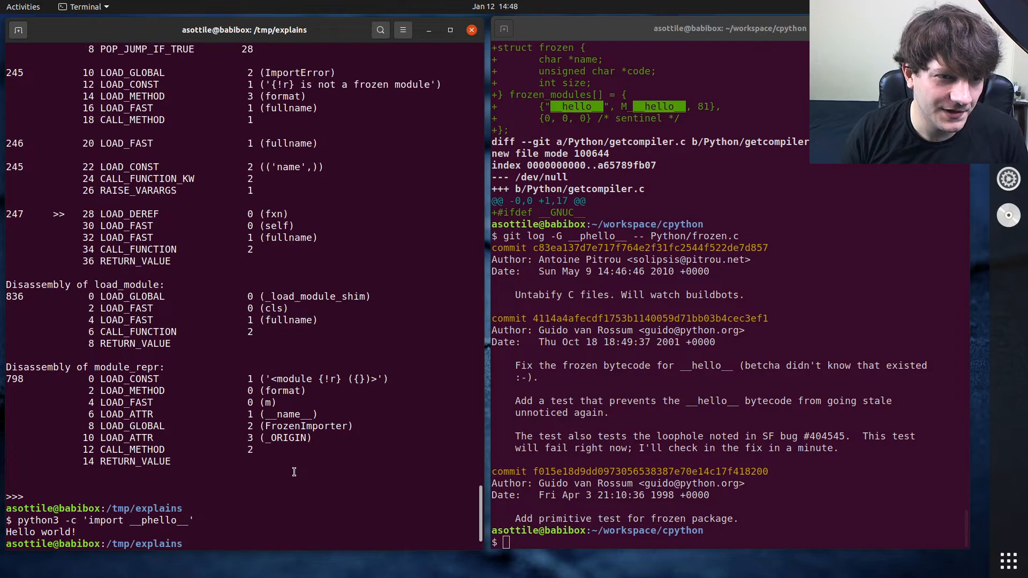
scroll("down", 3)
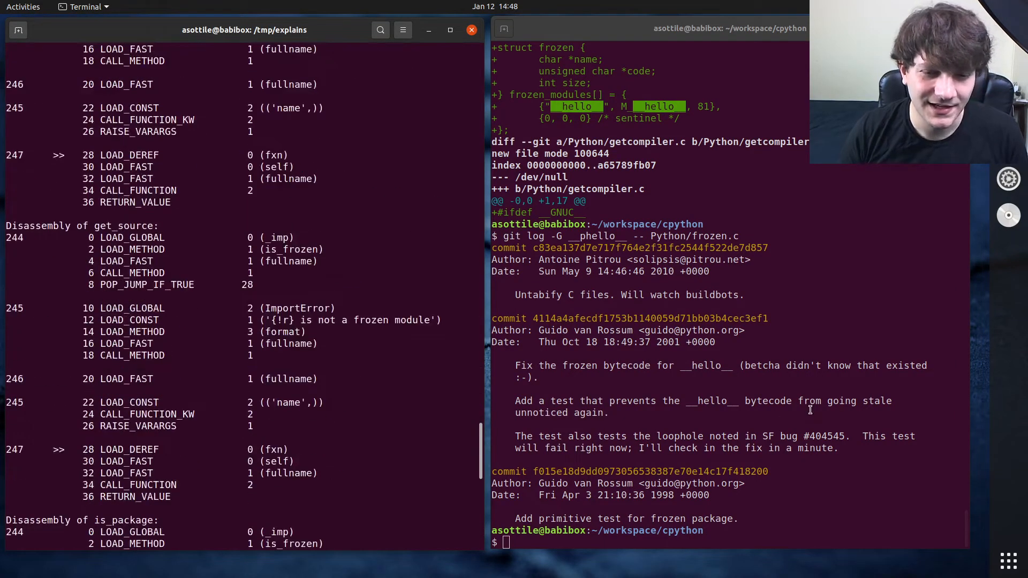
type("nano Python/")
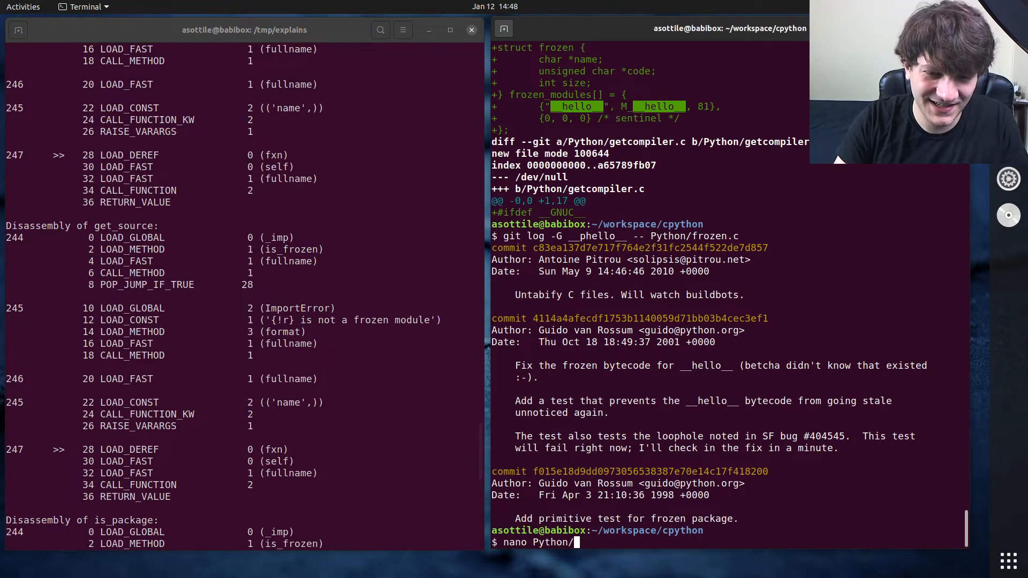
Step: Open Python/frozen.c in the editor and paste its __hello__ array into the REPL as bytecode = bytes([...])
key("Return")
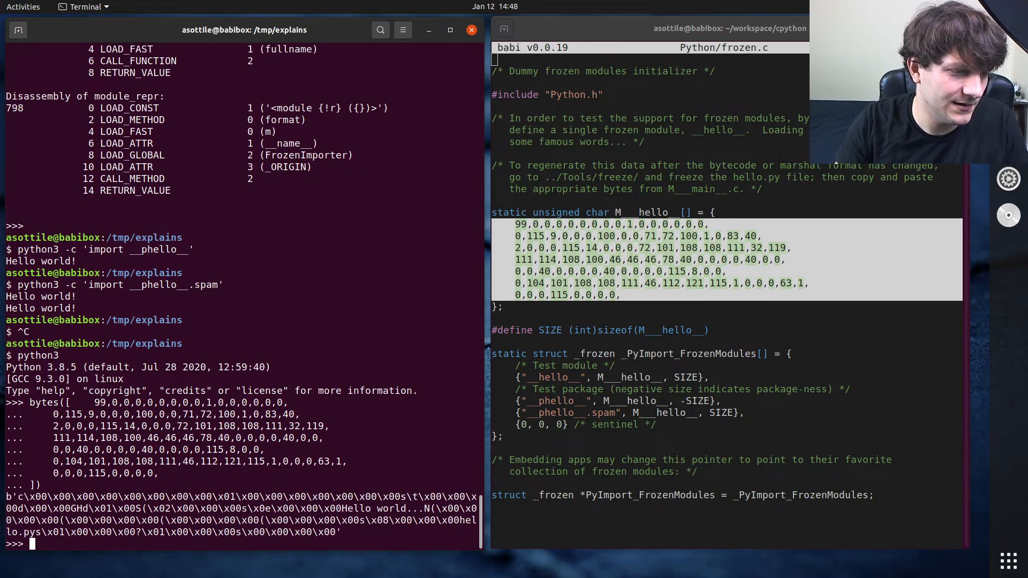
key("ctrl+c")
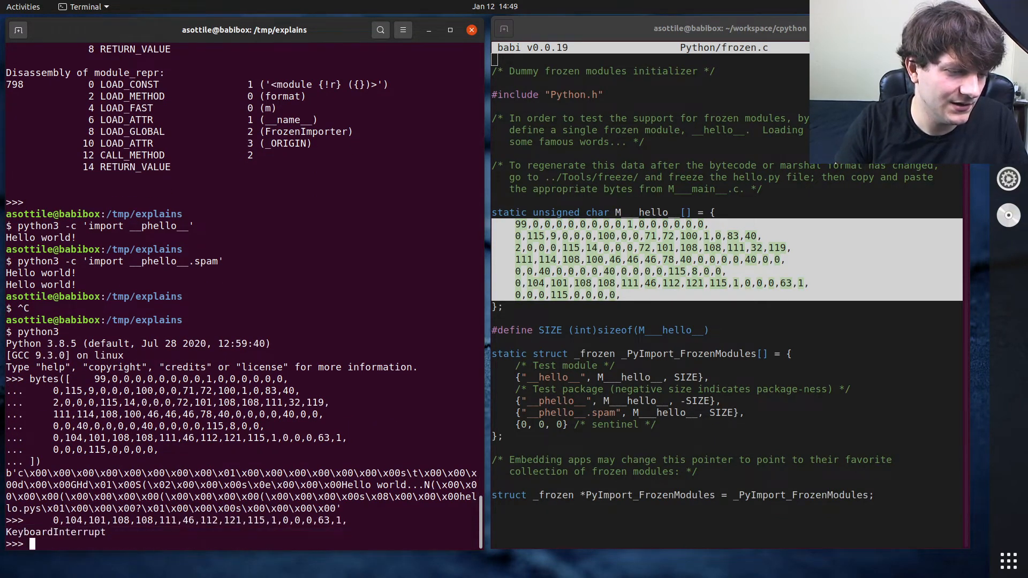
type("bytecode = bytes([    99,0,0,0,0,0,0,0,0,1,0,0,0,0,0,0,")
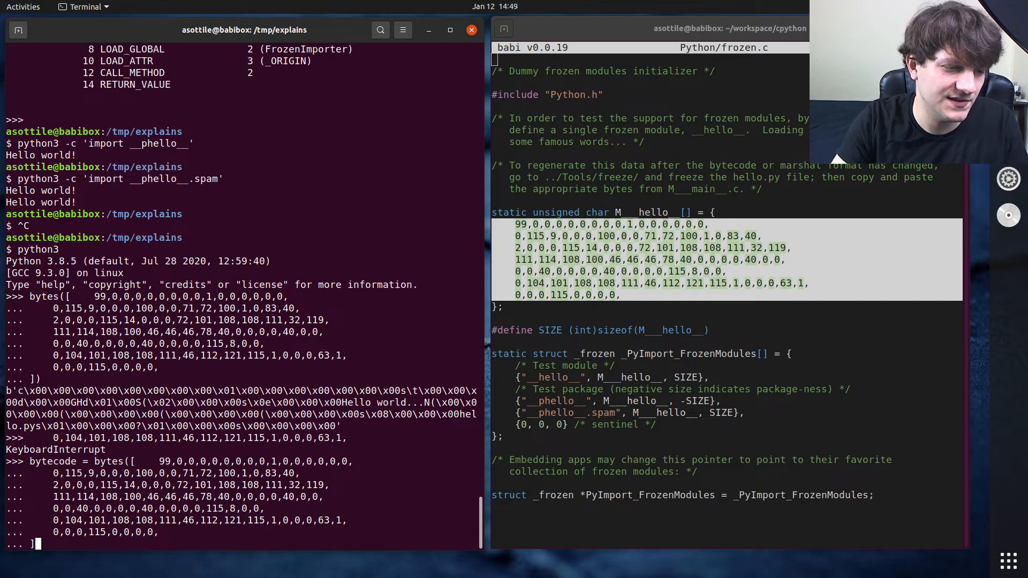
Step: Import dis and run dis.dis(bytecode) to show the byte array's disassembly
type("import di")
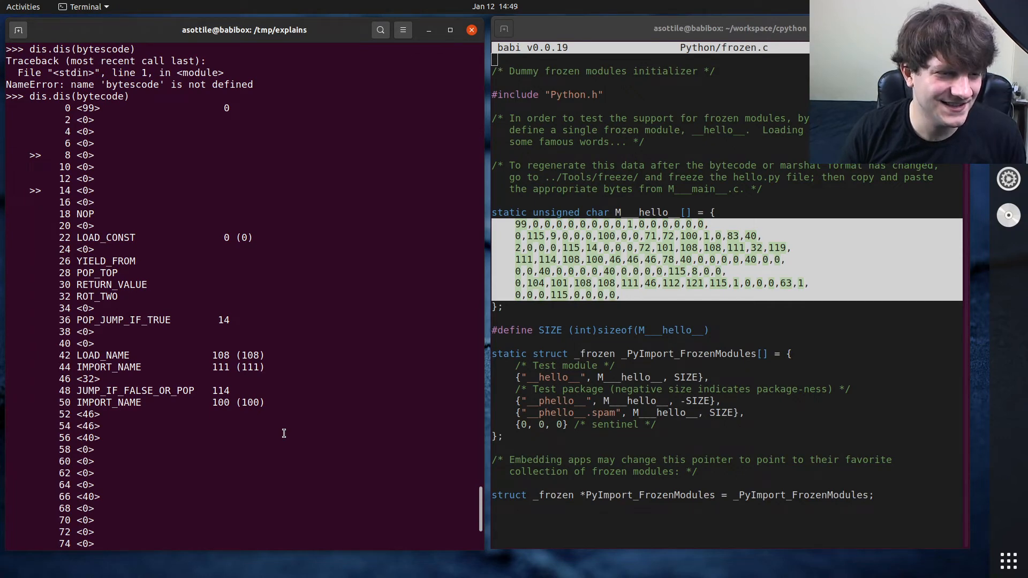
key("Return")
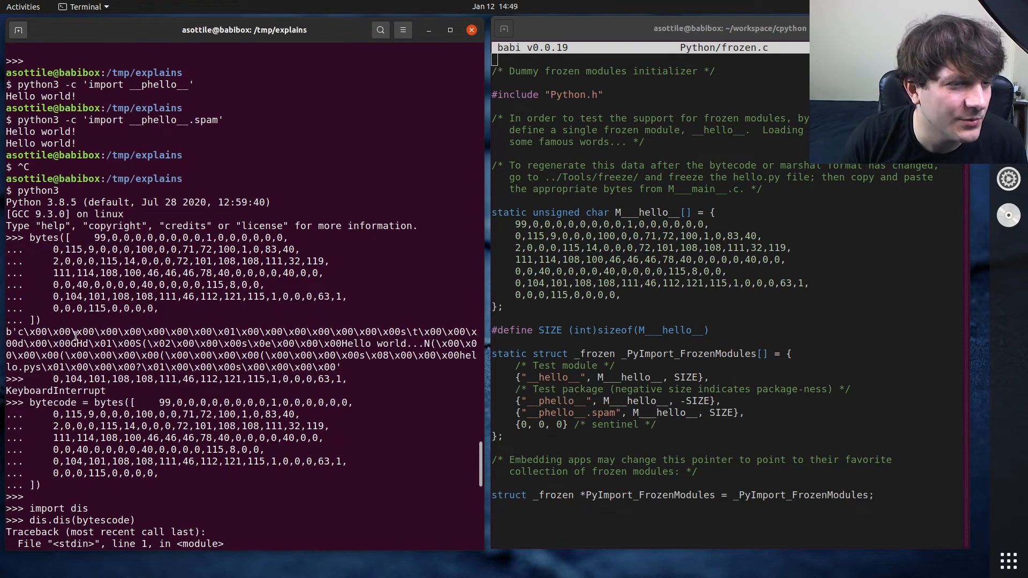
left_click_drag(29, 331, 169, 331)
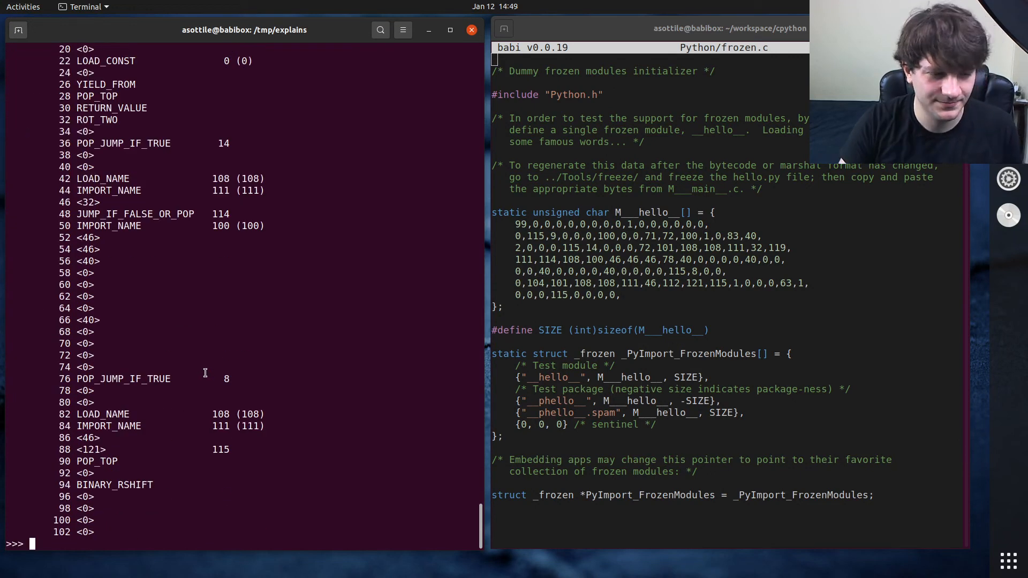
Step: Run import pickle and pickle.loads(bytecode), which fails as truncated, then abandon the line
type("import pickle")
type("pickle.loads(bytes")
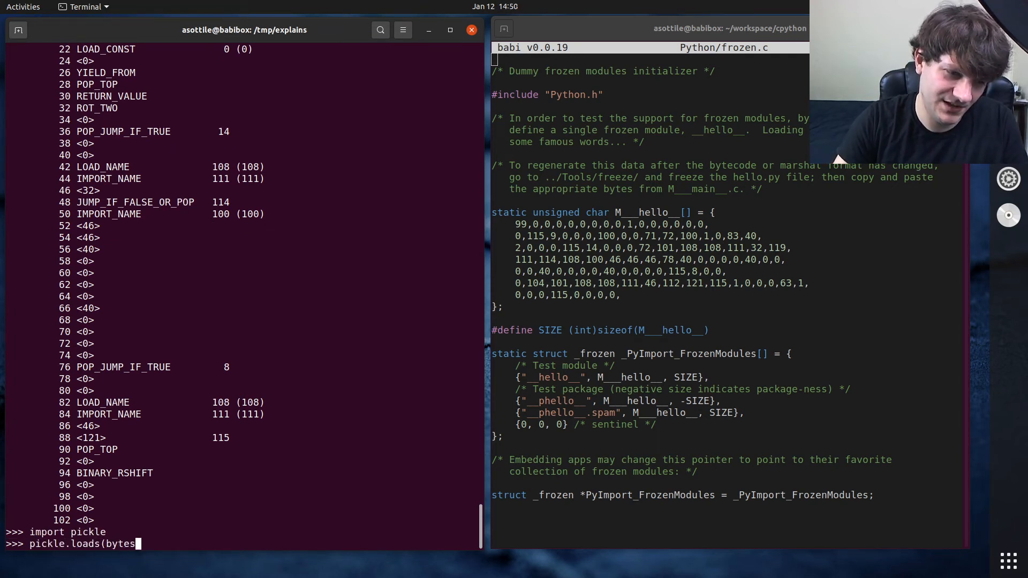
type("code)")
key("Return")
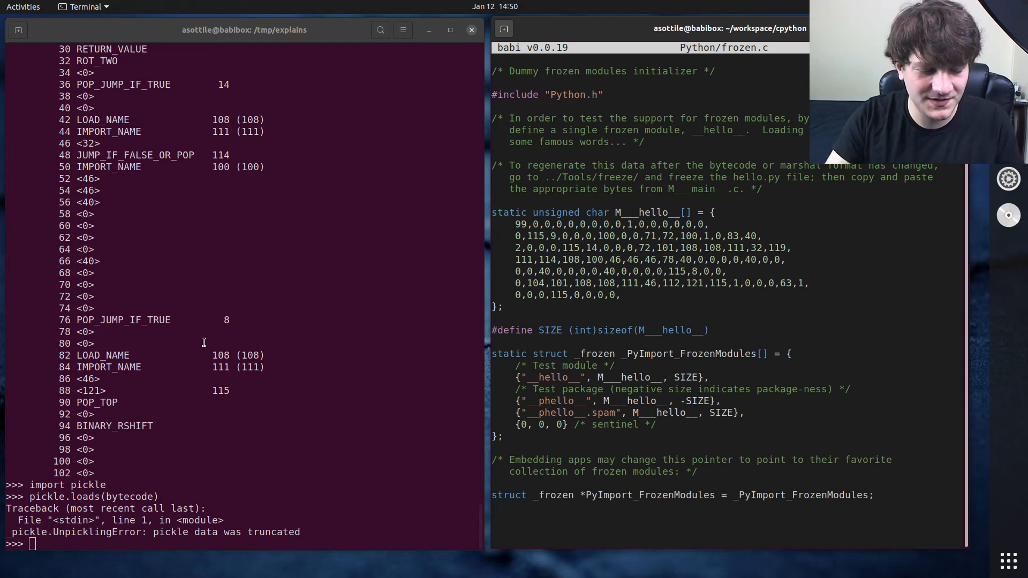
key("ctrl+c")
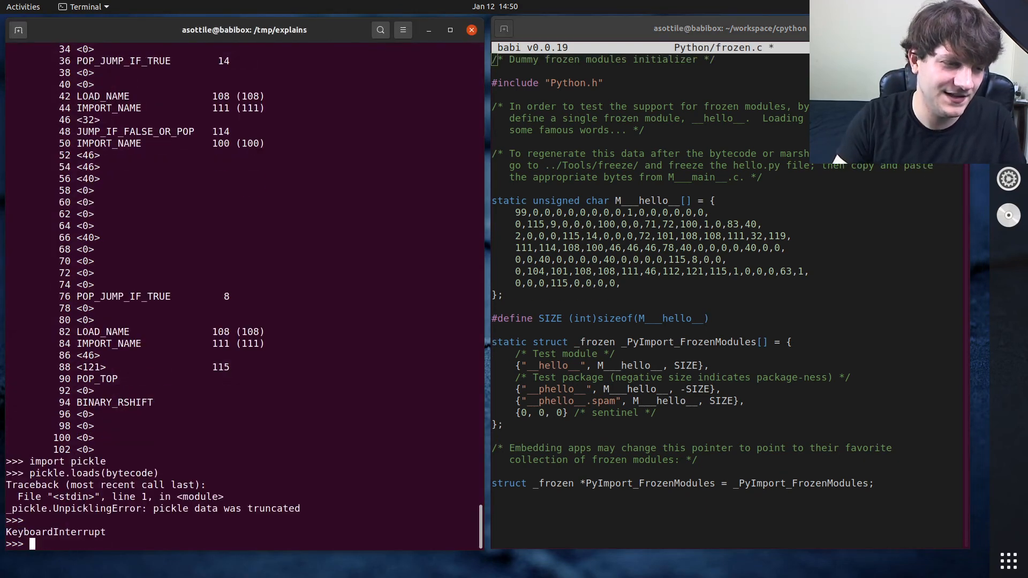
Step: Back in the shell, run python3 -m __hello__ to print Hello world! again
type("python -m __hello_")
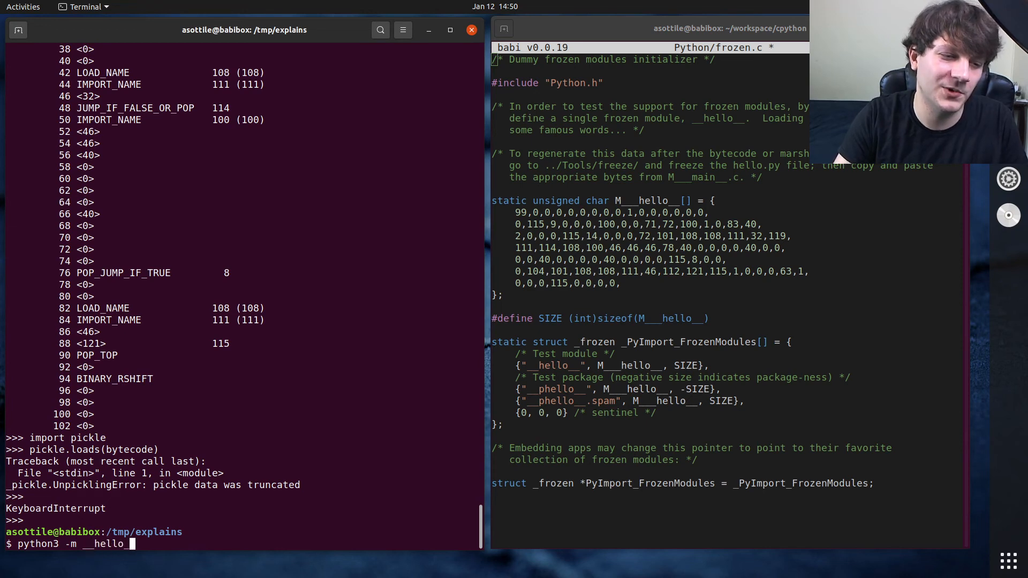
key("Return")
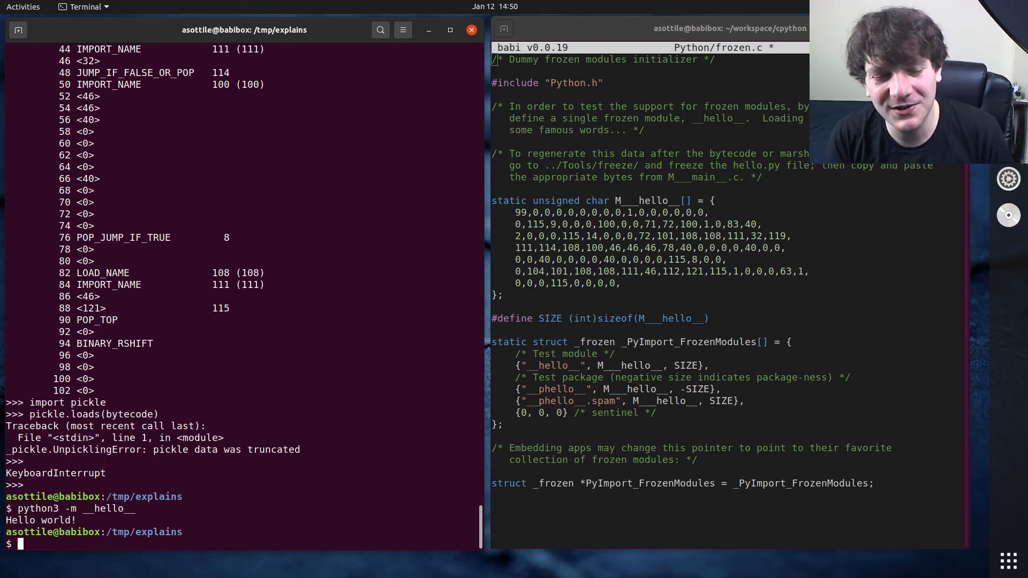